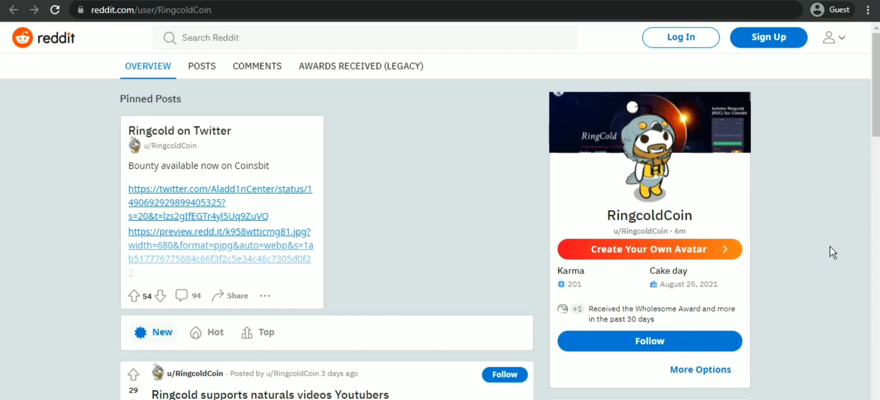
- Scroll down the RingcoldCoin Reddit profile and open ringcold.org from the update post
{"action": "scroll", "scroll_direction": "down", "scroll_amount": 3}
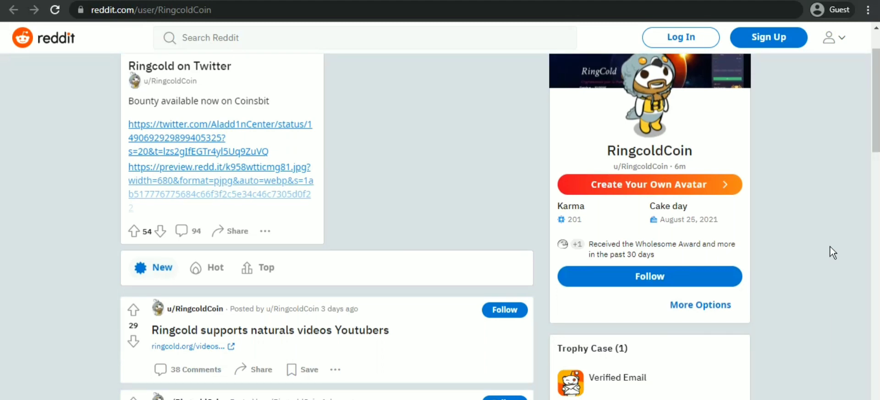
{"action": "scroll", "scroll_direction": "down", "scroll_amount": 3}
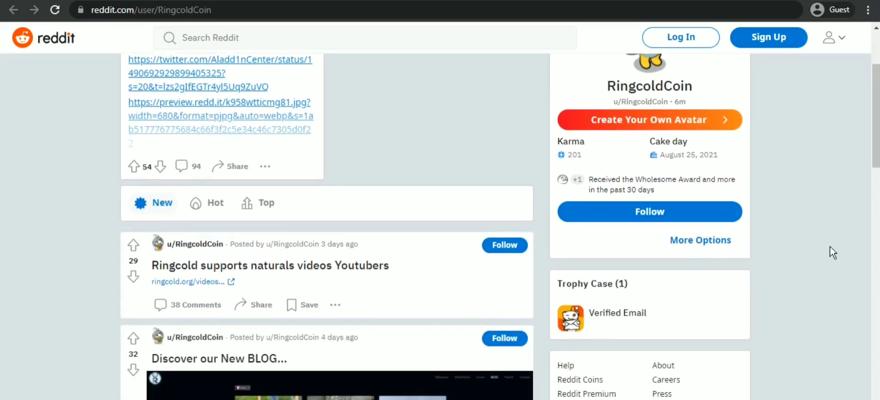
{"action": "scroll", "scroll_direction": "down", "scroll_amount": 3}
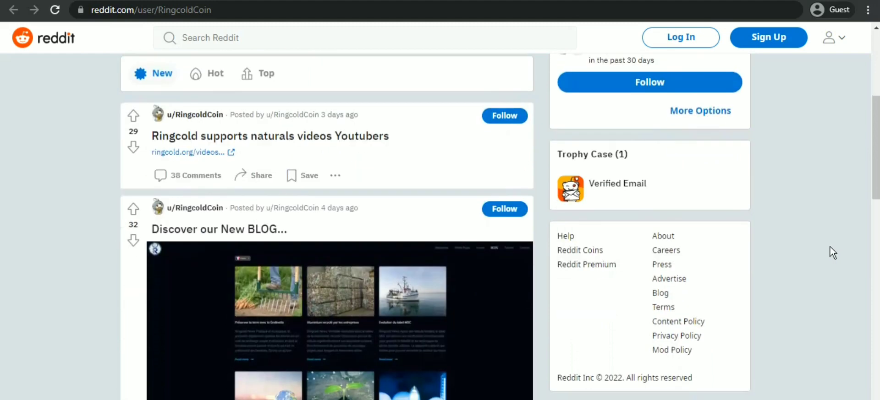
{"action": "scroll", "scroll_direction": "down", "scroll_amount": 3}
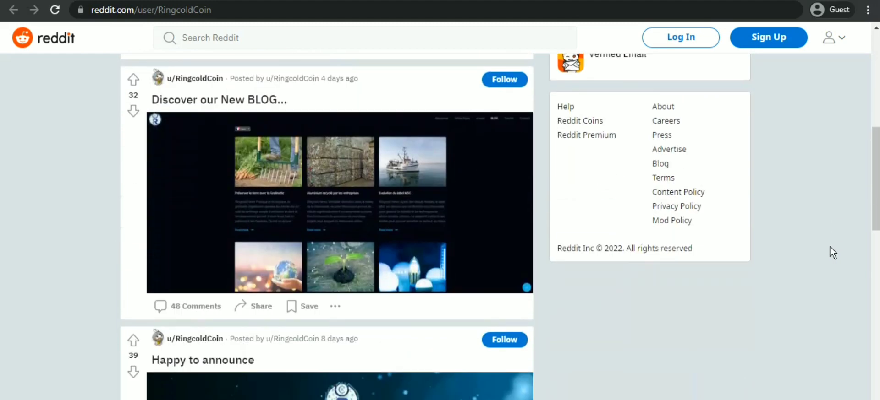
{"action": "scroll", "scroll_direction": "down", "scroll_amount": 3}
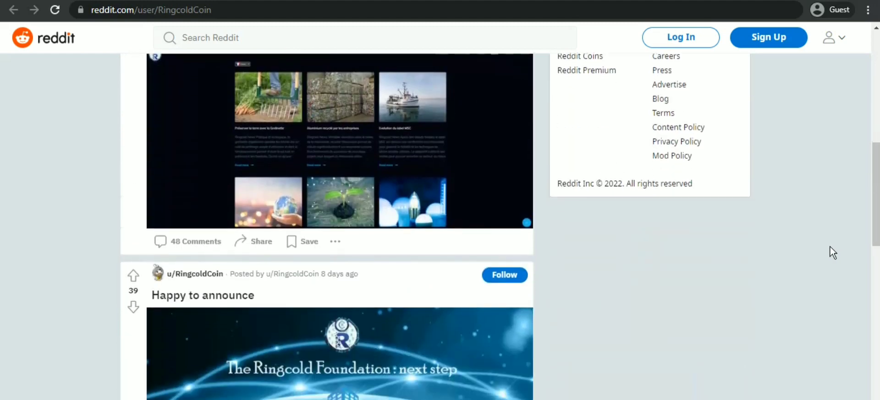
{"action": "scroll", "scroll_direction": "down", "scroll_amount": 3}
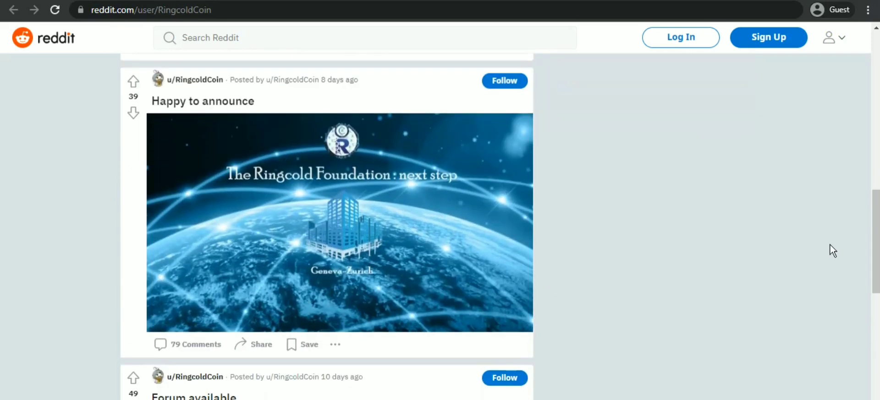
{"action": "scroll", "scroll_direction": "down", "scroll_amount": 3}
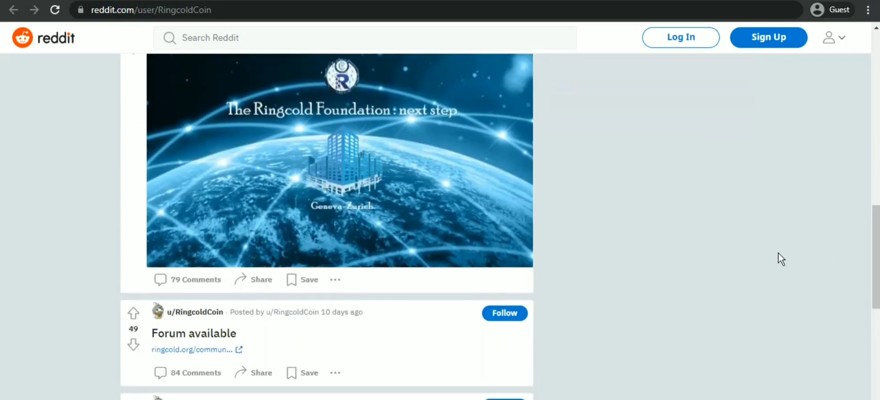
{"action": "scroll", "scroll_direction": "down", "scroll_amount": 3}
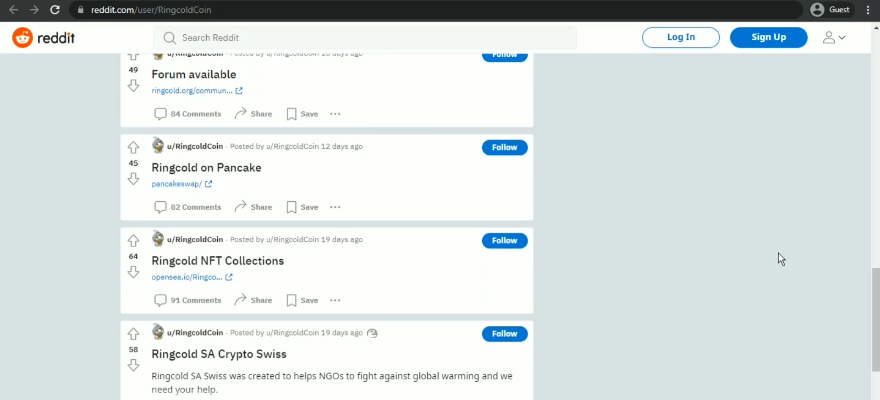
{"action": "scroll", "scroll_direction": "down", "scroll_amount": 3}
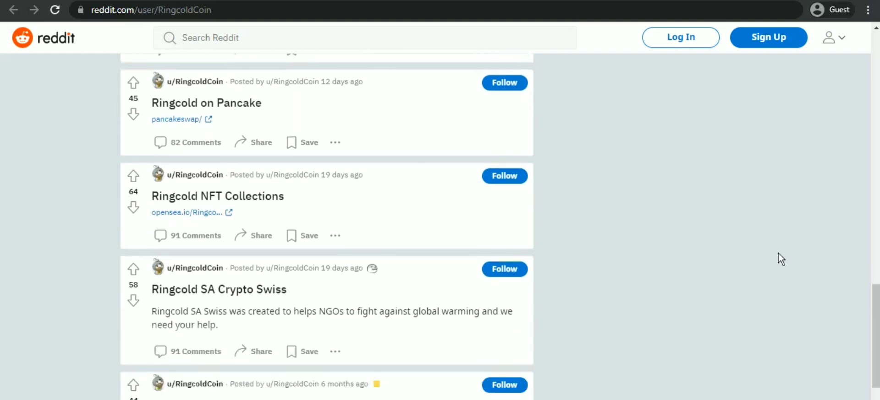
{"action": "scroll", "scroll_direction": "down", "scroll_amount": 3}
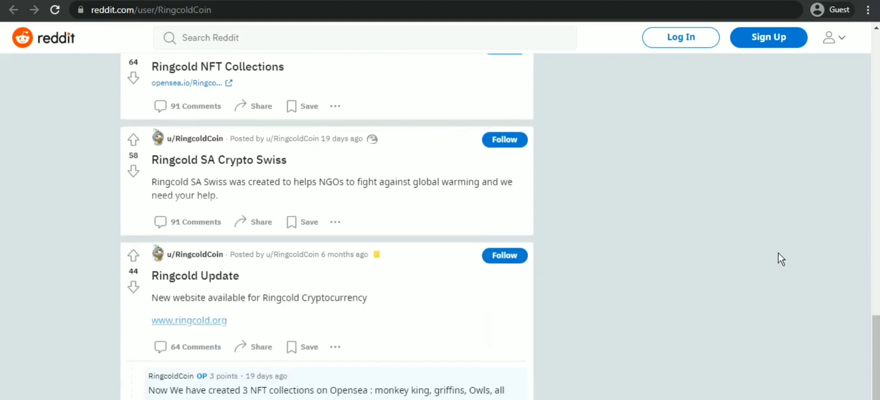
{"action": "scroll", "scroll_direction": "down", "scroll_amount": 3}
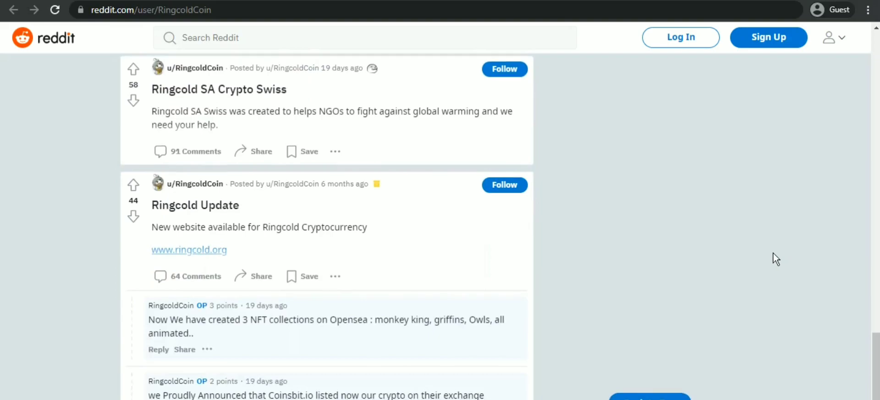
{"action": "left_click", "coordinate": [188, 250]}
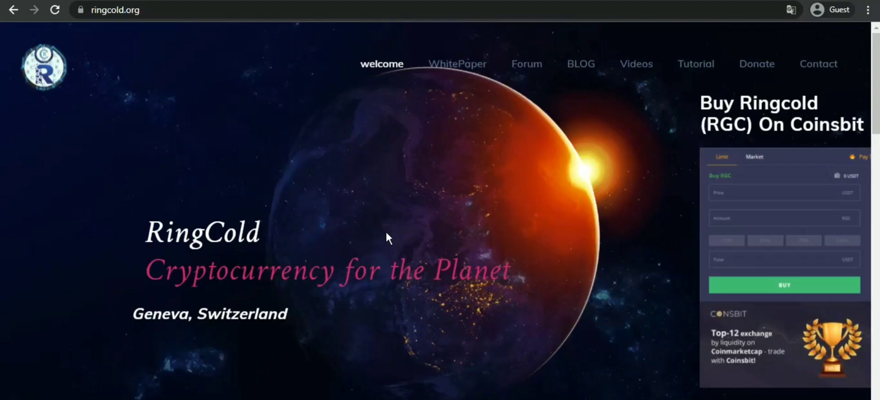
{"action": "mouse_move", "coordinate": [578, 168]}
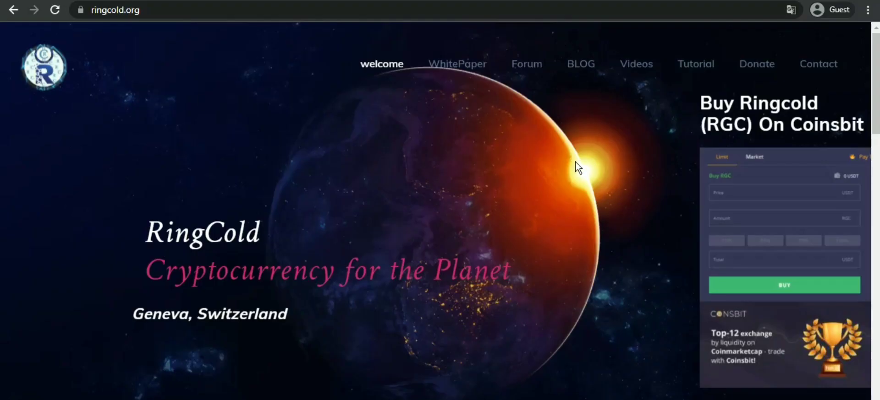
{"action": "mouse_move", "coordinate": [576, 184]}
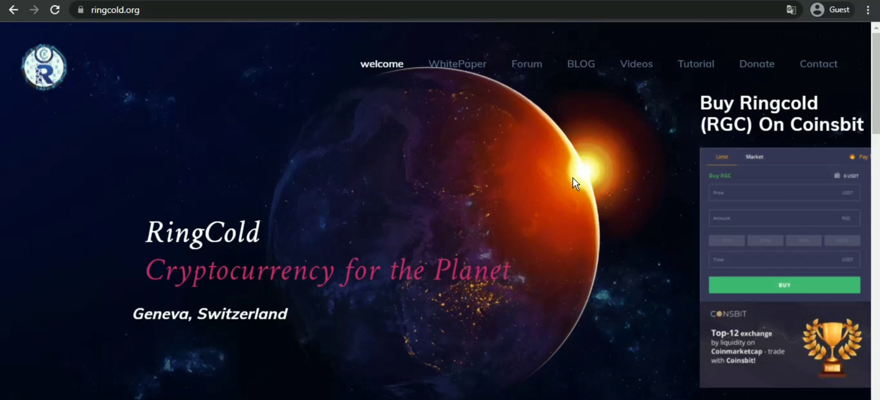
- Read down the homepage through the RingCold Principles & Foundations feature icons
{"action": "scroll", "scroll_direction": "down", "scroll_amount": 3}
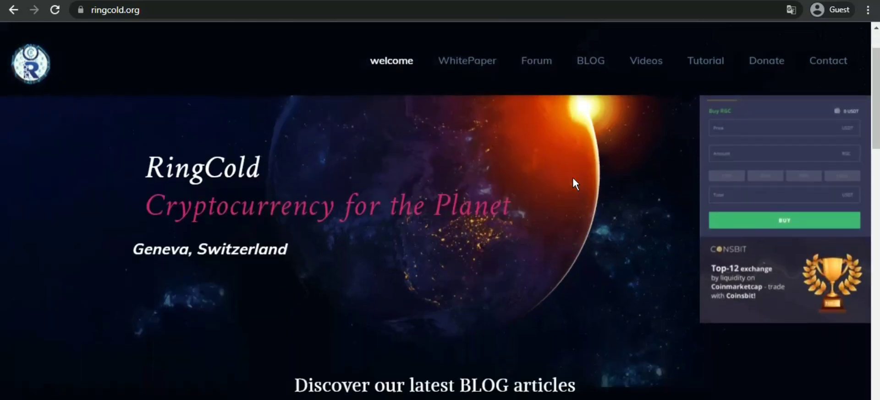
{"action": "scroll", "scroll_direction": "down", "scroll_amount": 3}
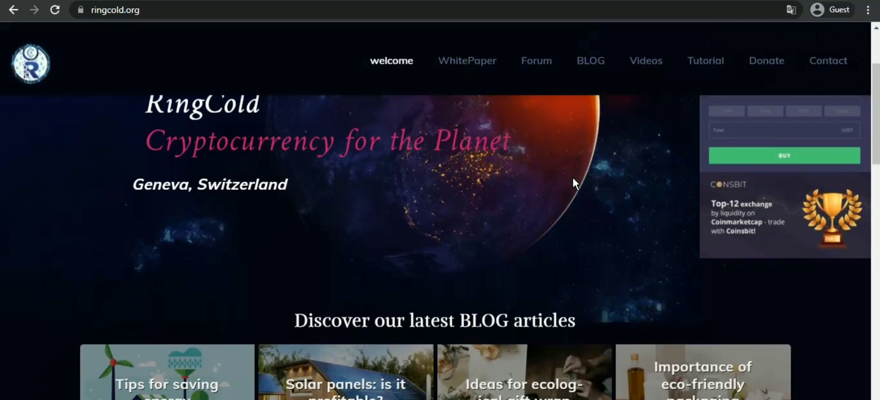
{"action": "scroll", "scroll_direction": "up", "scroll_amount": 3}
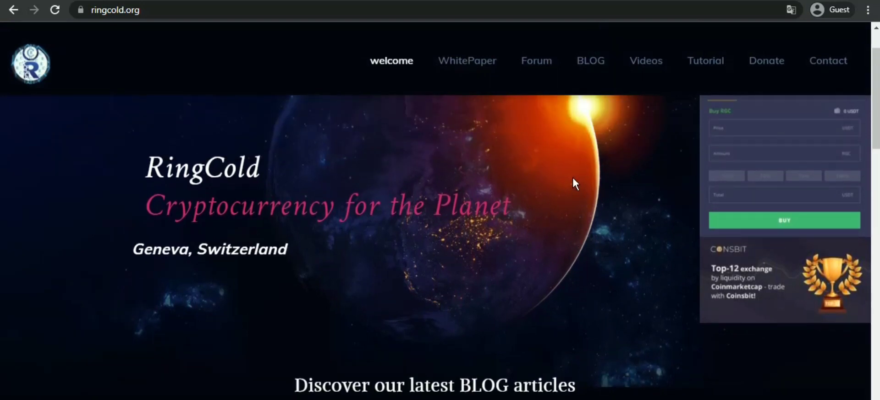
{"action": "scroll", "scroll_direction": "down", "scroll_amount": 3}
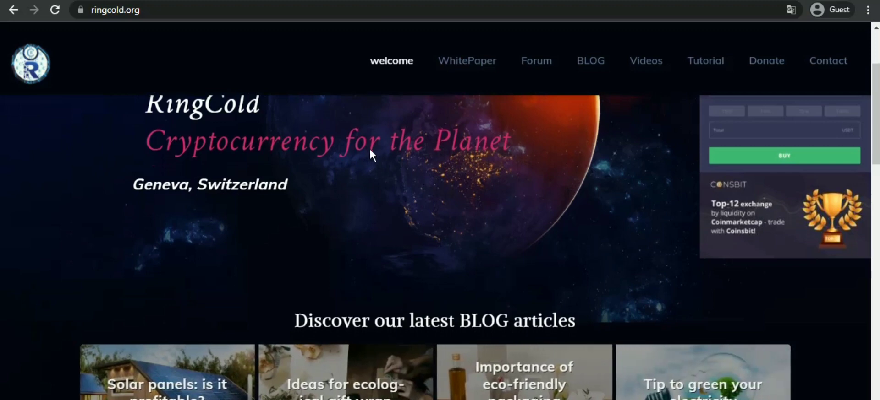
{"action": "scroll", "scroll_direction": "down", "scroll_amount": 3}
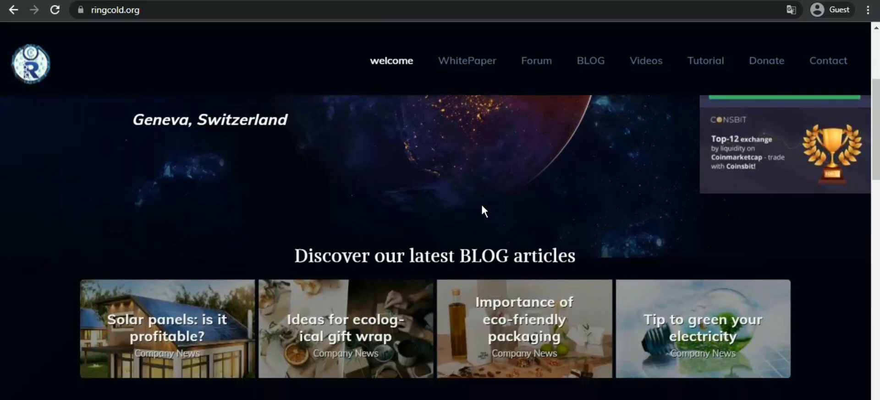
{"action": "scroll", "scroll_direction": "down", "scroll_amount": 3}
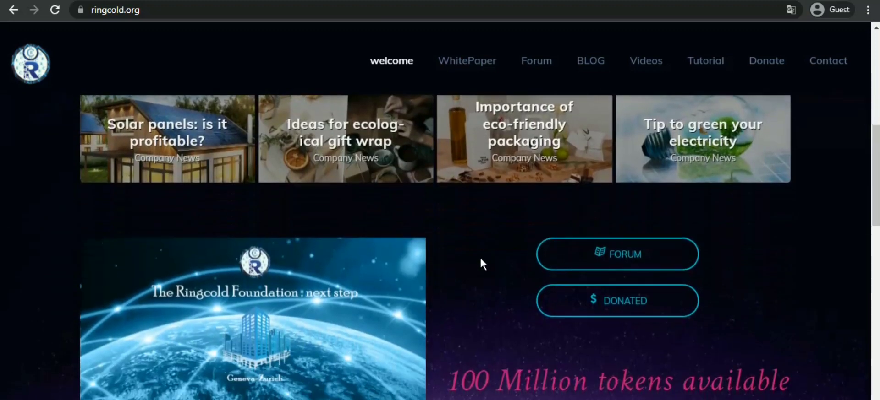
{"action": "scroll", "scroll_direction": "down", "scroll_amount": 3}
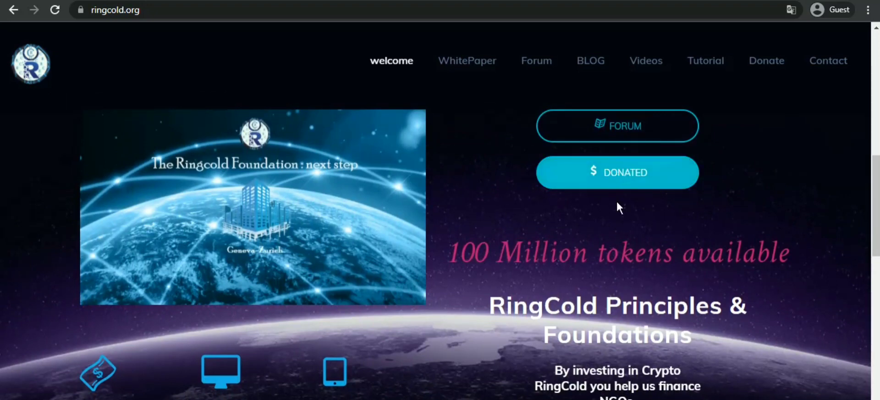
{"action": "scroll", "scroll_direction": "down", "scroll_amount": 3}
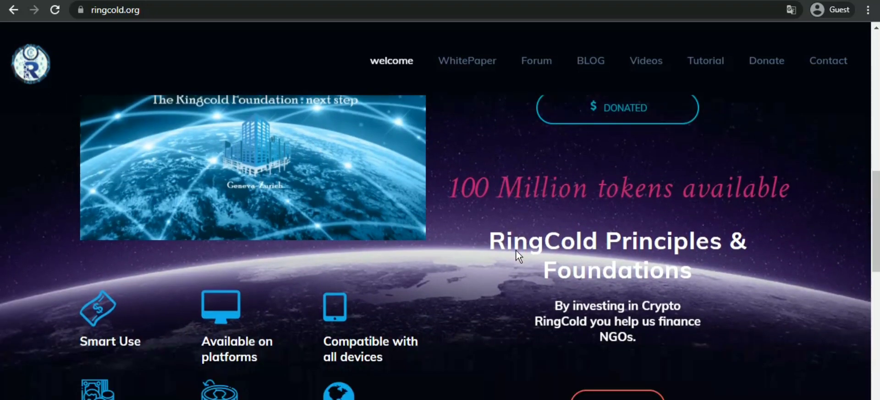
{"action": "scroll", "scroll_direction": "down", "scroll_amount": 3}
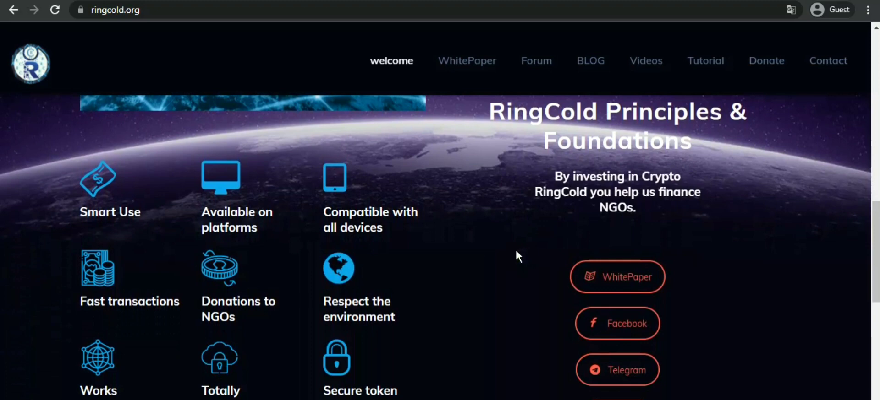
{"action": "scroll", "scroll_direction": "down", "scroll_amount": 3}
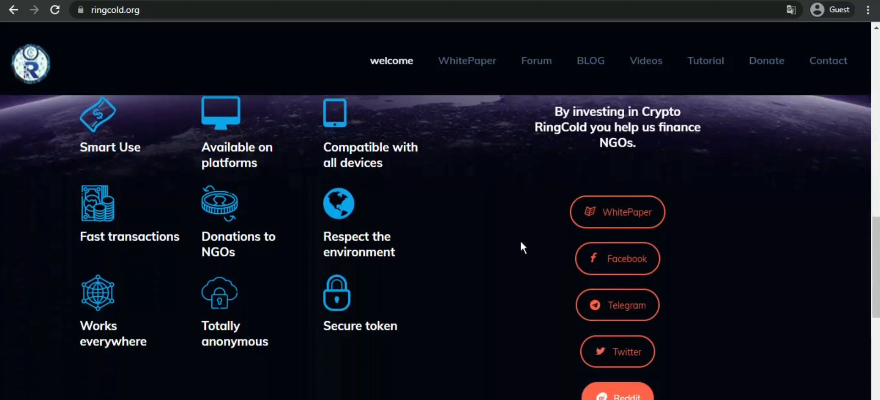
{"action": "scroll", "scroll_direction": "up", "scroll_amount": 3}
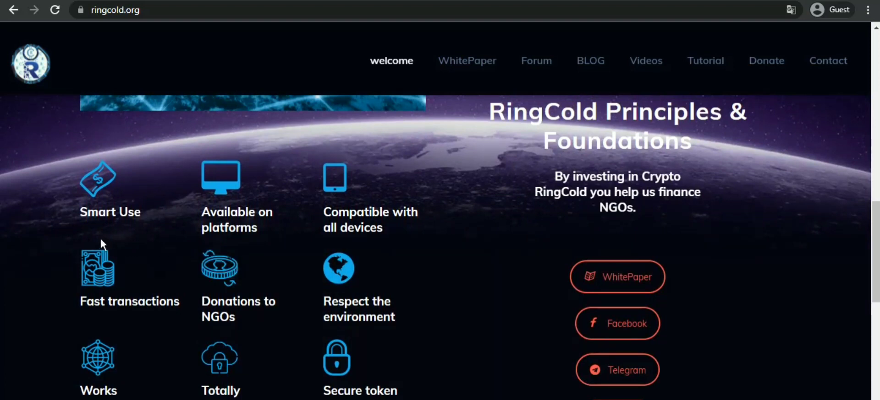
{"action": "mouse_move", "coordinate": [201, 227]}
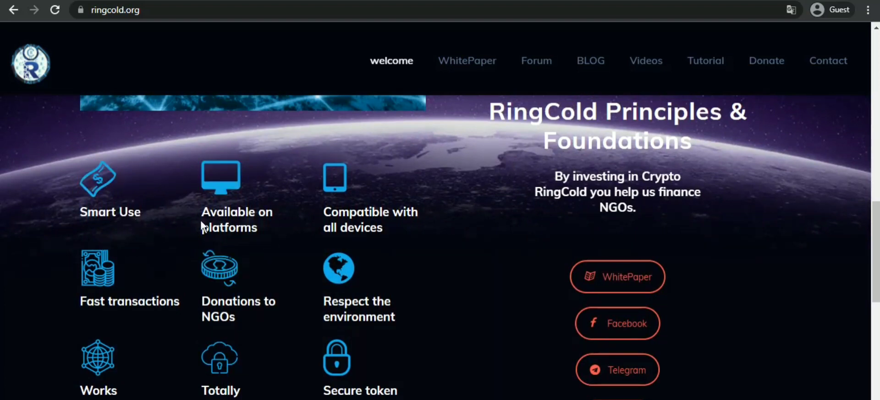
{"action": "mouse_move", "coordinate": [314, 209]}
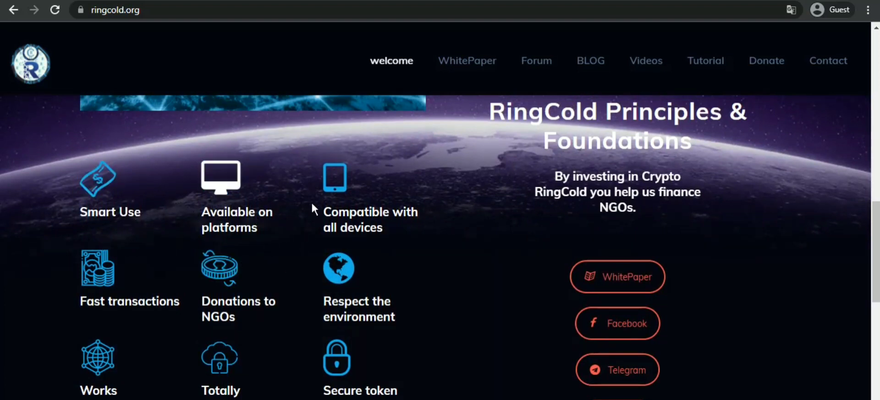
- Continue past the social links to the 'Together let's protect our planet' section
{"action": "scroll", "scroll_direction": "down", "scroll_amount": 3}
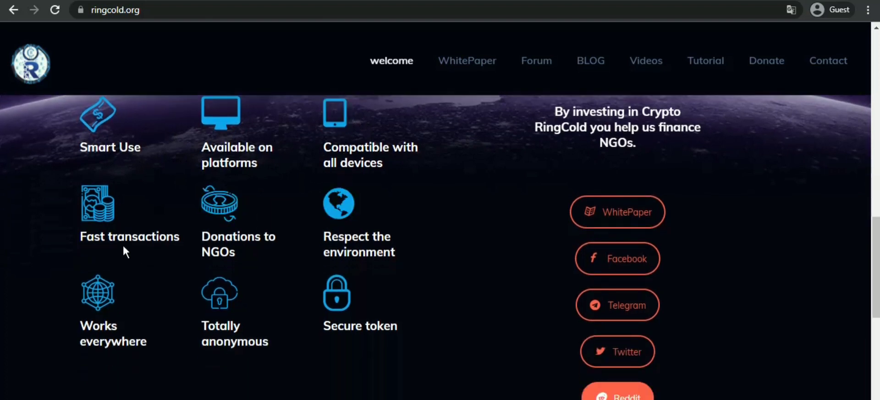
{"action": "mouse_move", "coordinate": [187, 238]}
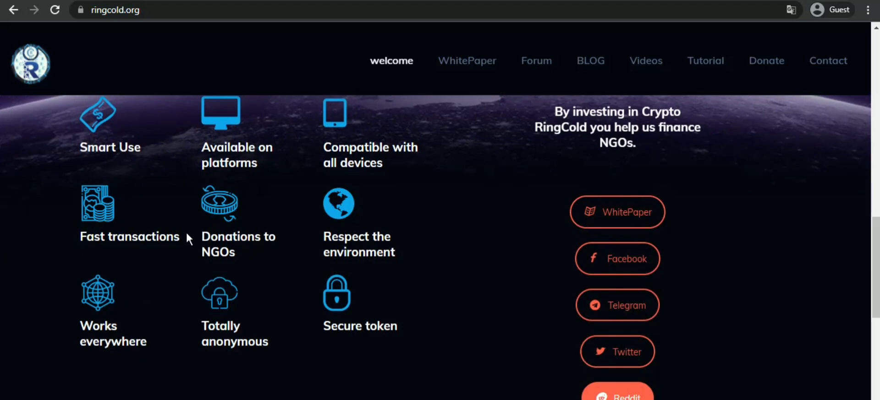
{"action": "scroll", "scroll_direction": "down", "scroll_amount": 3}
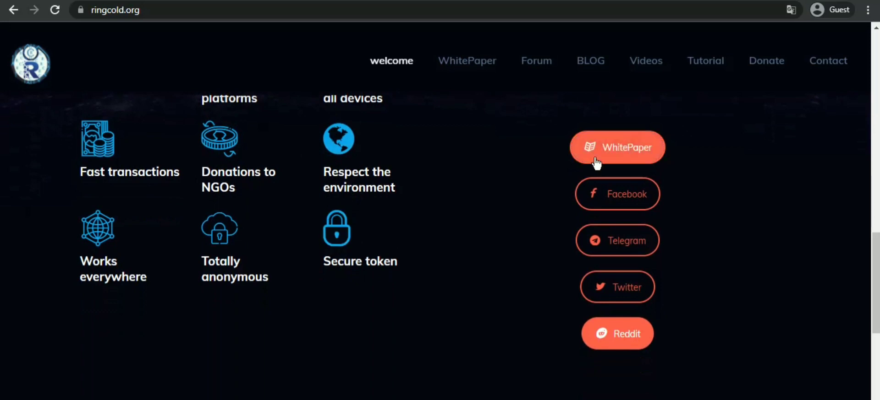
{"action": "mouse_move", "coordinate": [464, 286]}
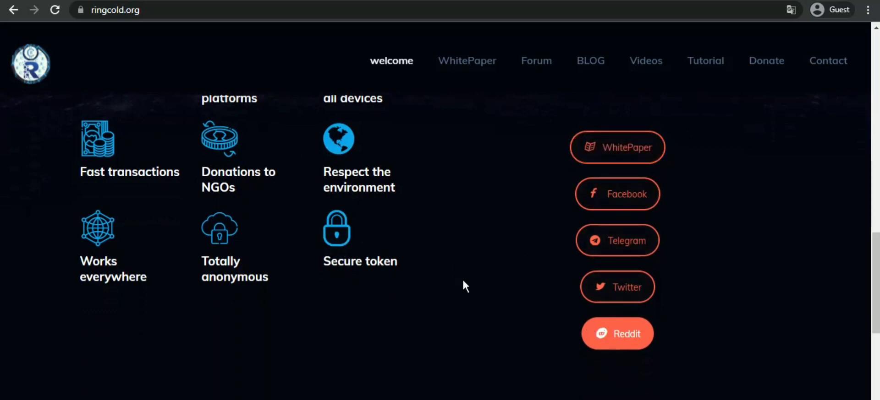
{"action": "scroll", "scroll_direction": "down", "scroll_amount": 3}
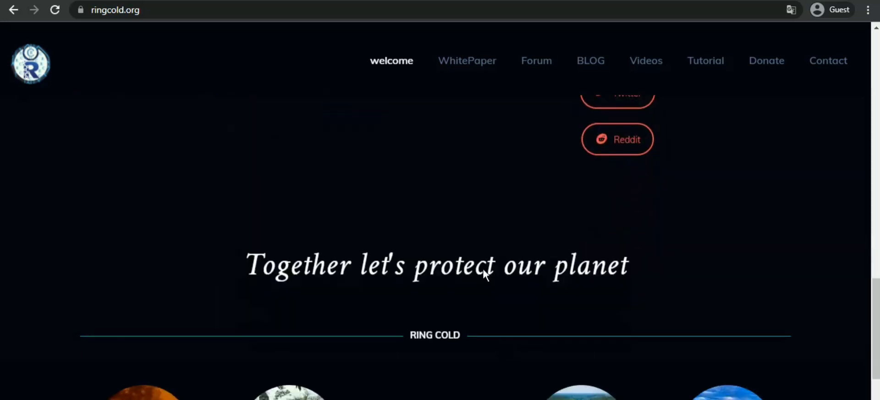
{"action": "scroll", "scroll_direction": "down", "scroll_amount": 3}
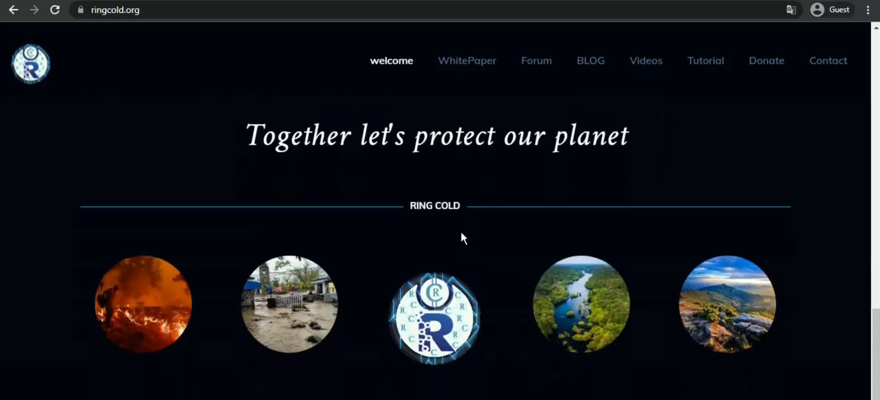
{"action": "mouse_move", "coordinate": [426, 152]}
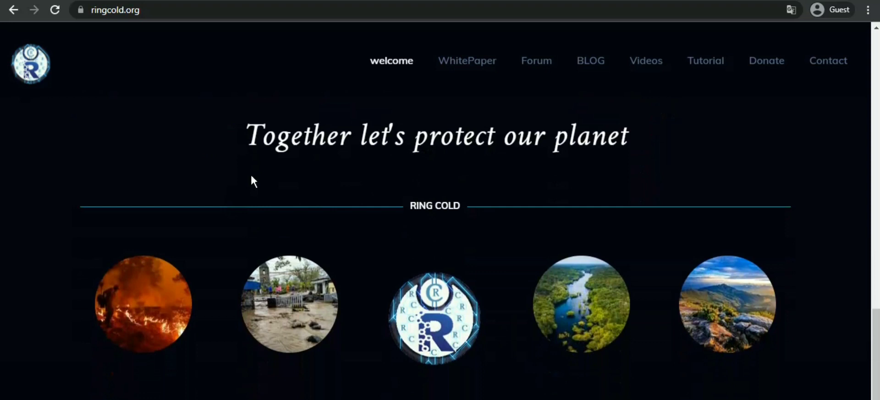
- Open the White Paper page showing the 'Our Team, Our values' section
{"action": "left_click", "coordinate": [467, 60]}
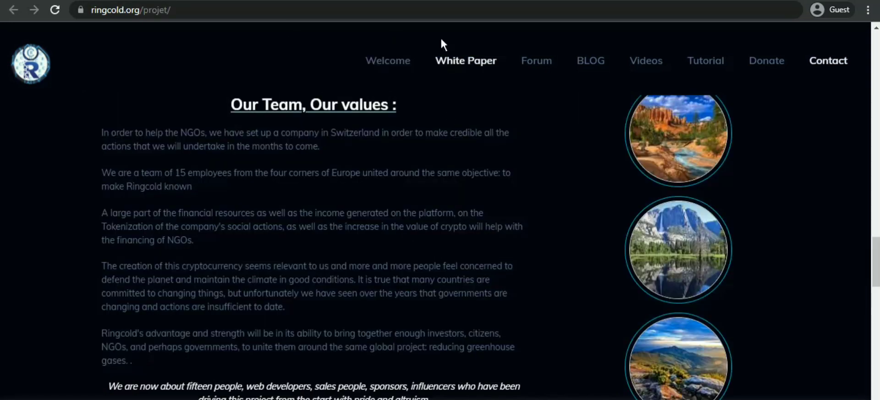
{"action": "mouse_move", "coordinate": [362, 224]}
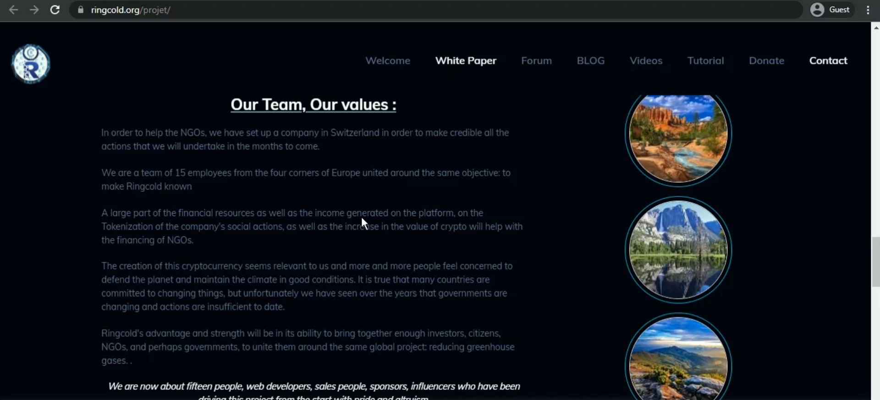
{"action": "mouse_move", "coordinate": [357, 216]}
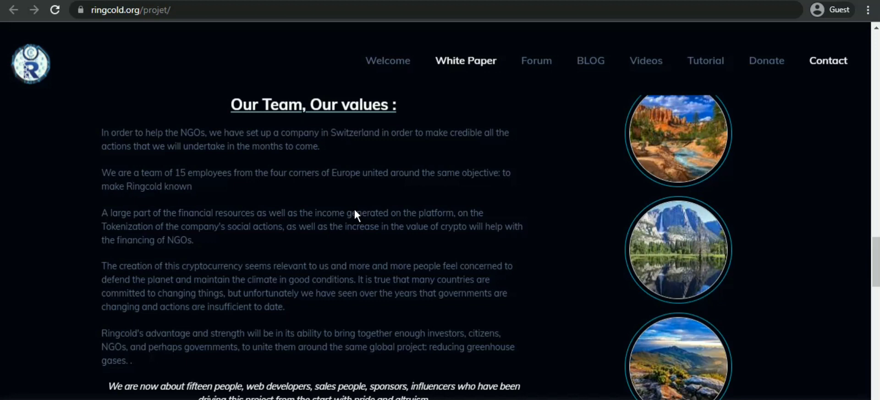
{"action": "mouse_move", "coordinate": [392, 189]}
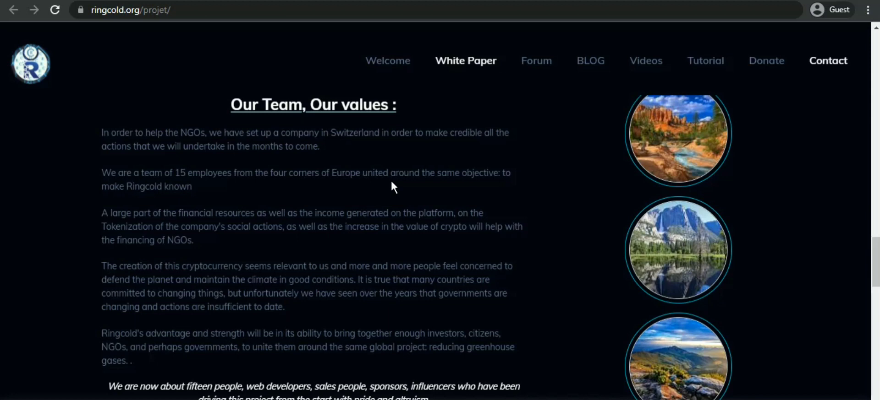
{"action": "mouse_move", "coordinate": [399, 189]}
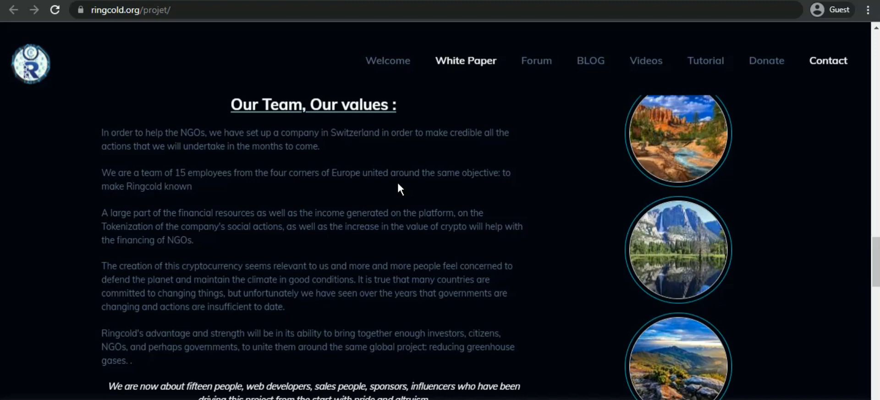
- Read down the White Paper to 'The RingCold Community' and its list of communication channels
{"action": "scroll", "scroll_direction": "down", "scroll_amount": 3}
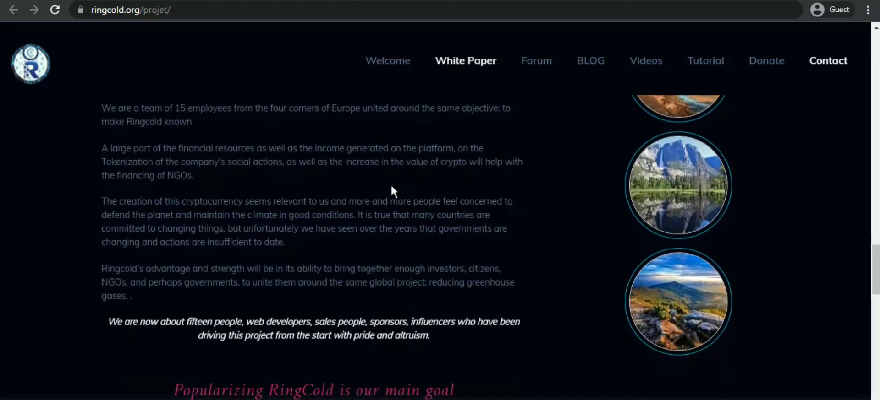
{"action": "scroll", "scroll_direction": "down", "scroll_amount": 3}
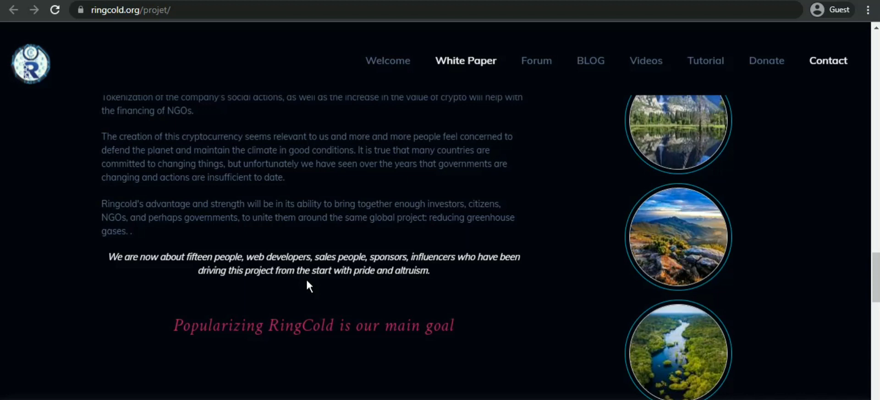
{"action": "scroll", "scroll_direction": "down", "scroll_amount": 3}
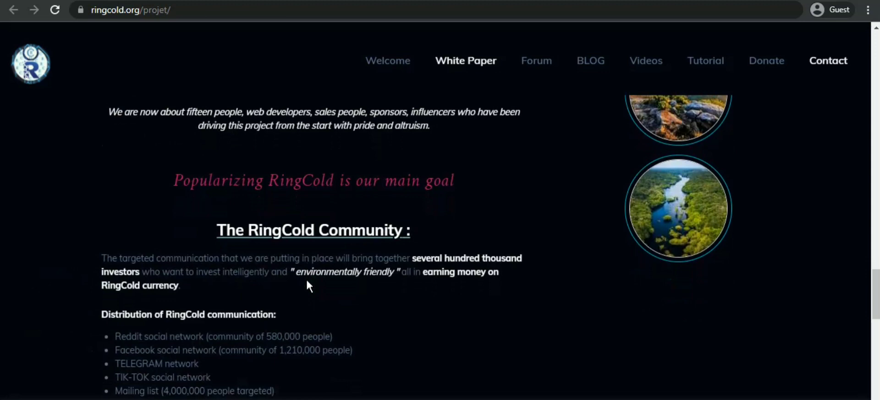
{"action": "scroll", "scroll_direction": "down", "scroll_amount": 3}
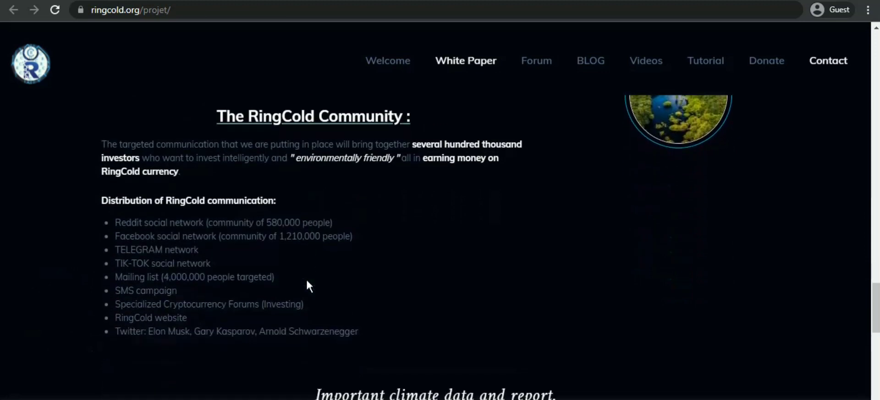
- Visit Contact, then the BLOG page, browsing articles down to 'Solar panels: is it profitable?'
{"action": "left_click", "coordinate": [826, 61]}
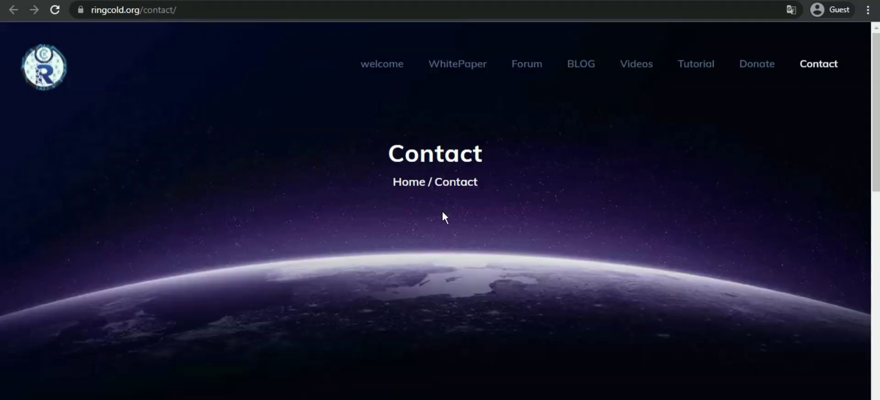
{"action": "left_click", "coordinate": [580, 64]}
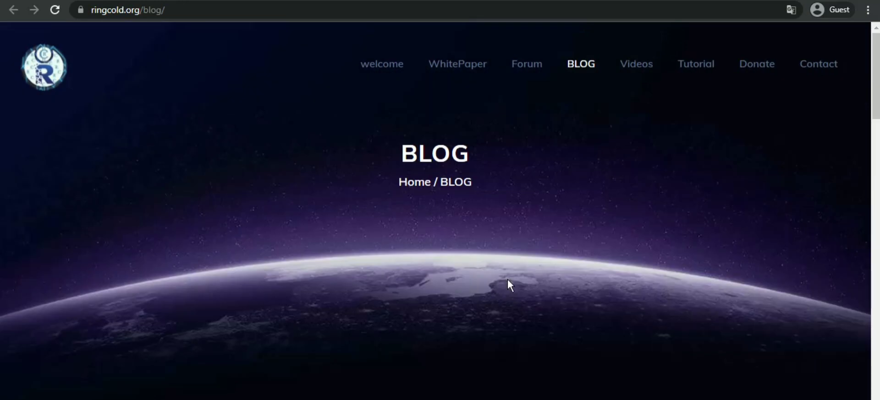
{"action": "scroll", "scroll_direction": "down", "scroll_amount": 3}
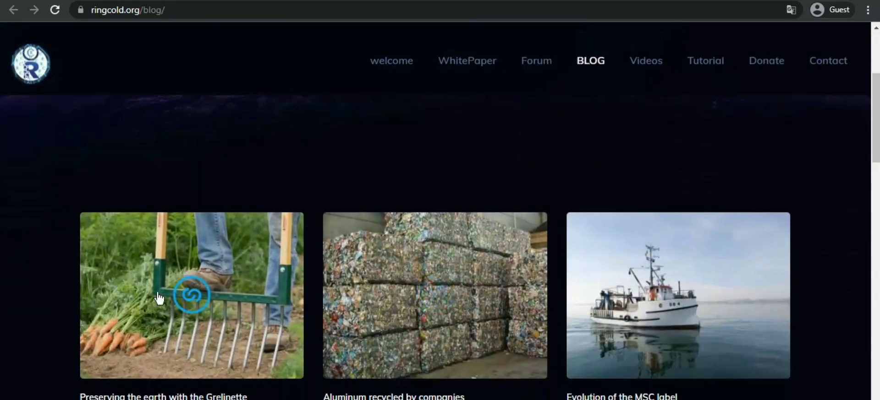
{"action": "scroll", "scroll_direction": "down", "scroll_amount": 3}
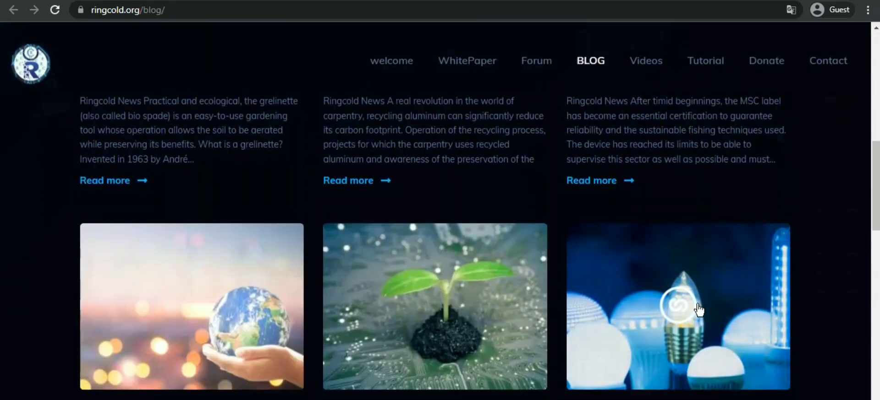
{"action": "scroll", "scroll_direction": "down", "scroll_amount": 3}
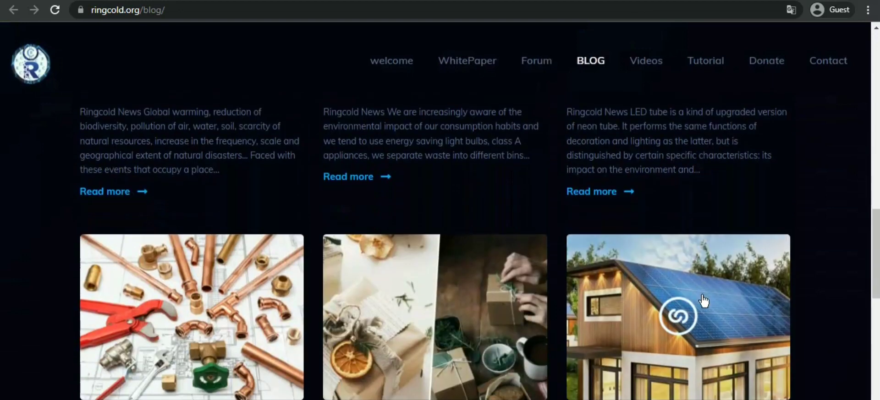
{"action": "scroll", "scroll_direction": "down", "scroll_amount": 3}
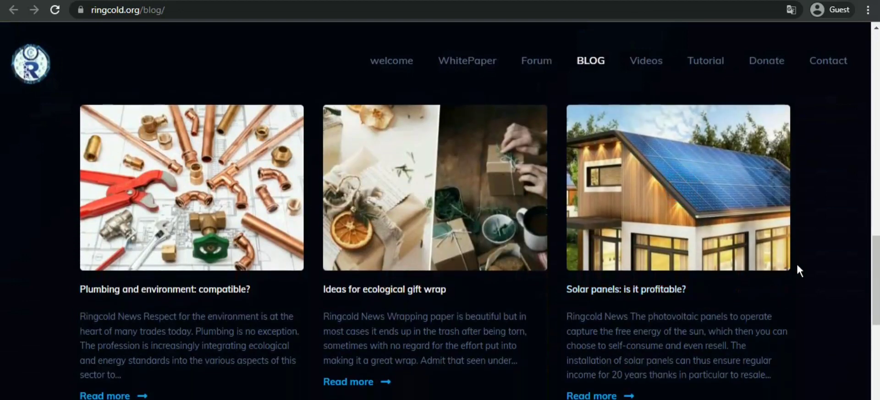
{"action": "mouse_move", "coordinate": [816, 217]}
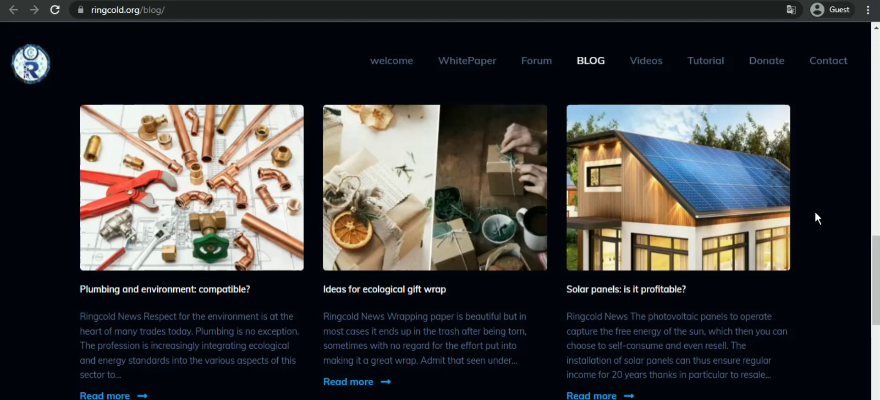